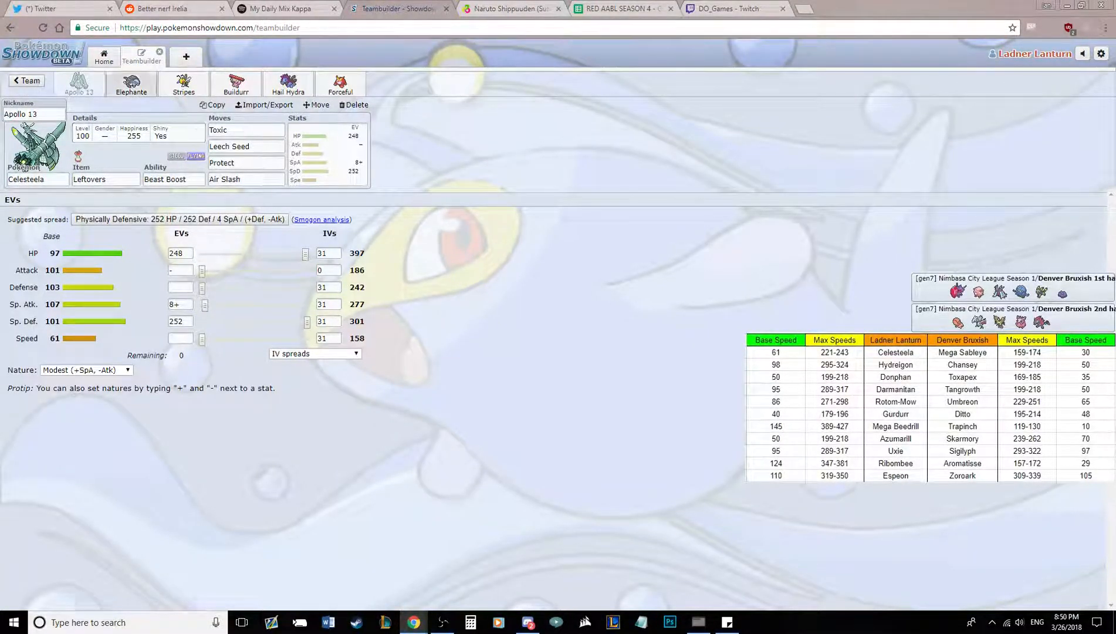
Flip from Donphan's Elephante set back to Celesteela's Apollo 13, then open Beedrill's Stripes set.
click(132, 82)
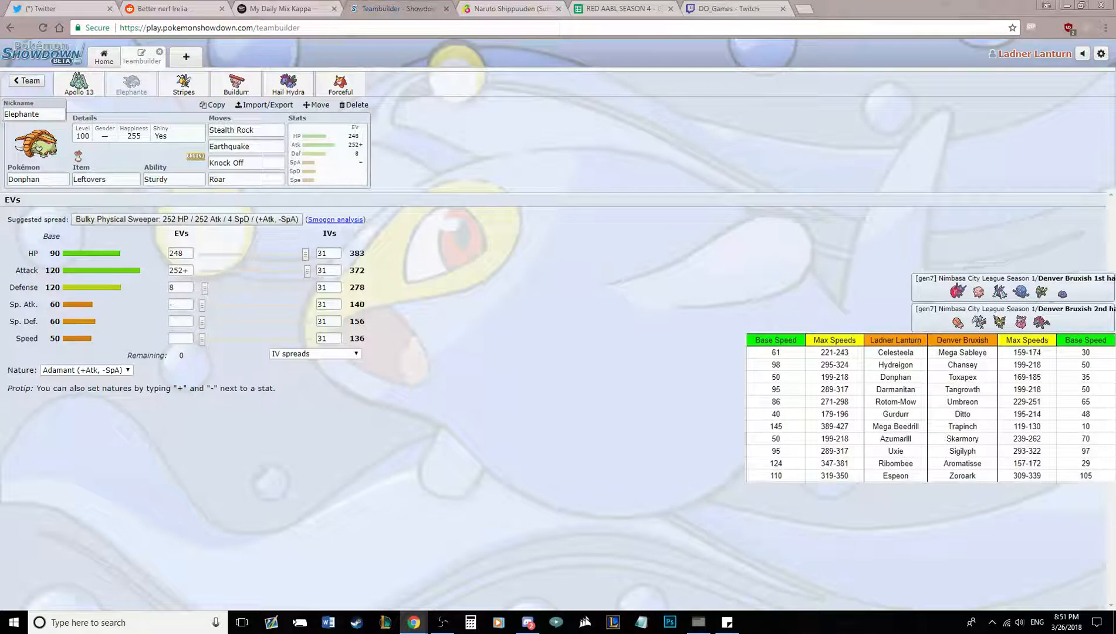
click(79, 83)
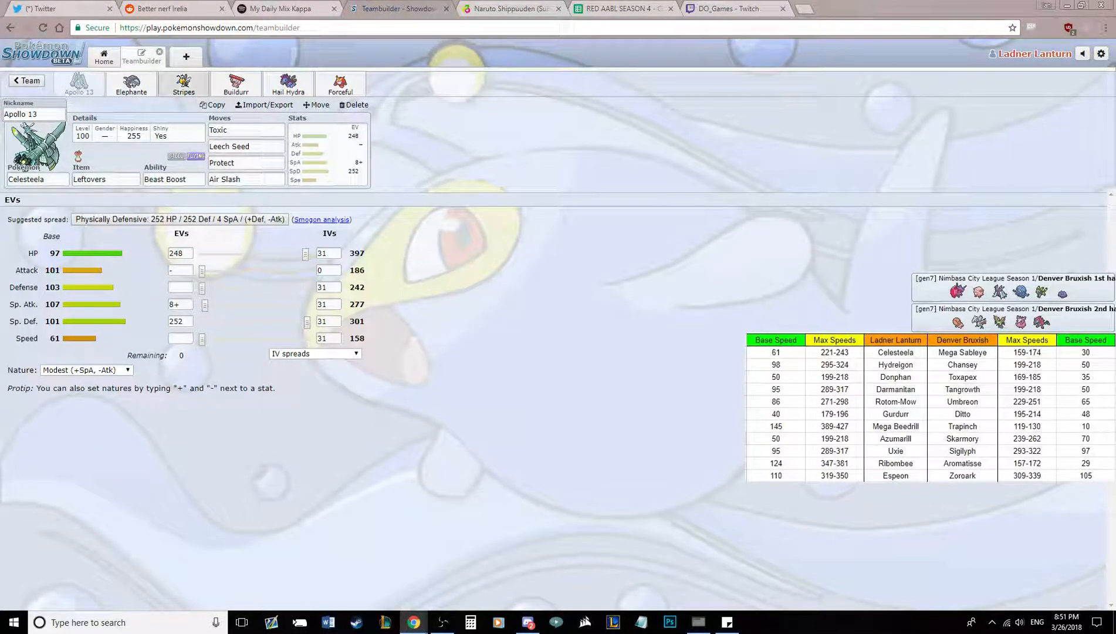
click(184, 82)
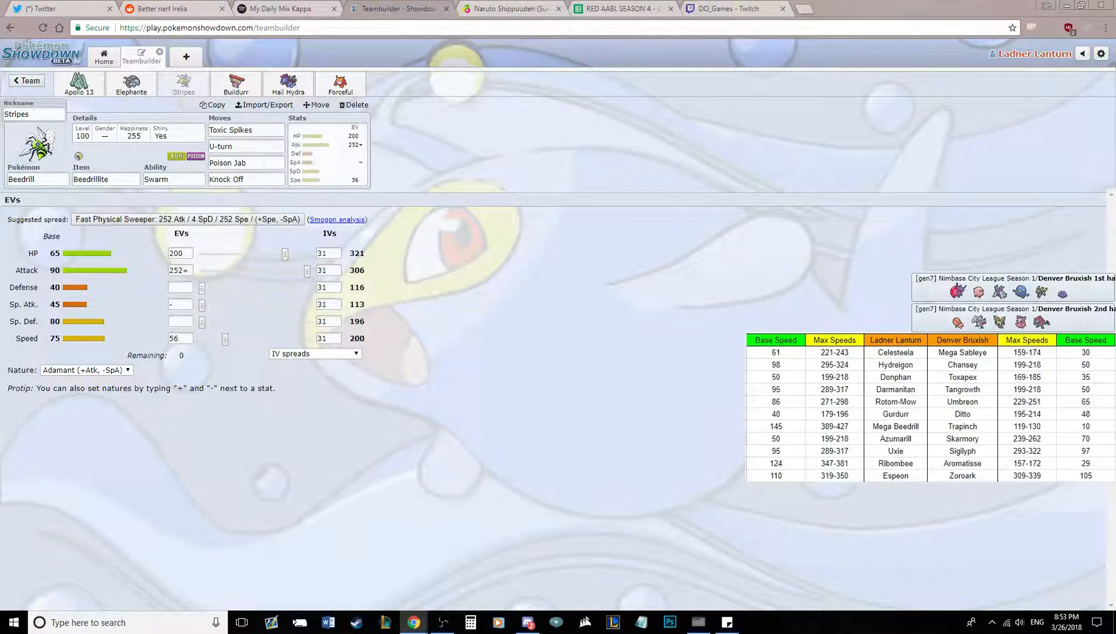
Open Gurdurr's Buildurr set, compare it with Apollo 13 and Stripes, then return to Buildurr.
click(236, 82)
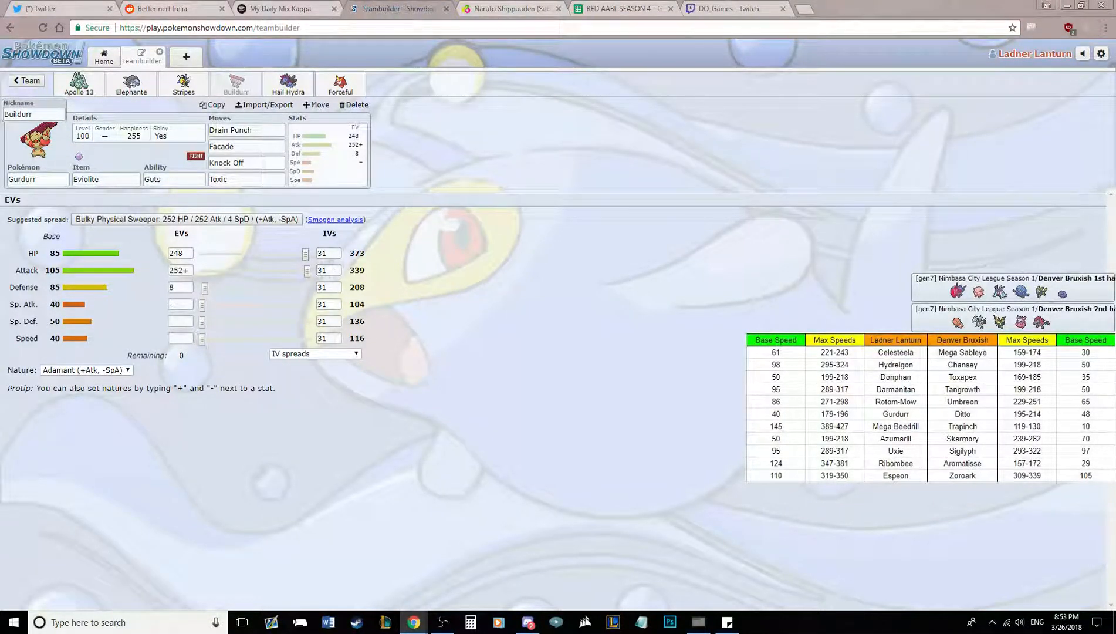
click(78, 84)
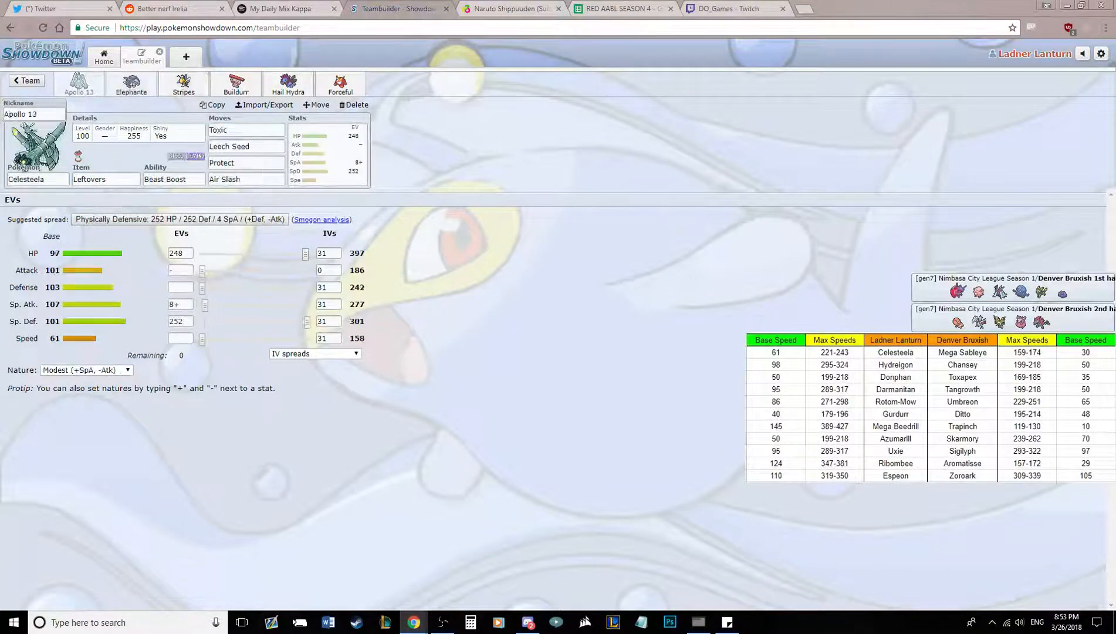
click(184, 83)
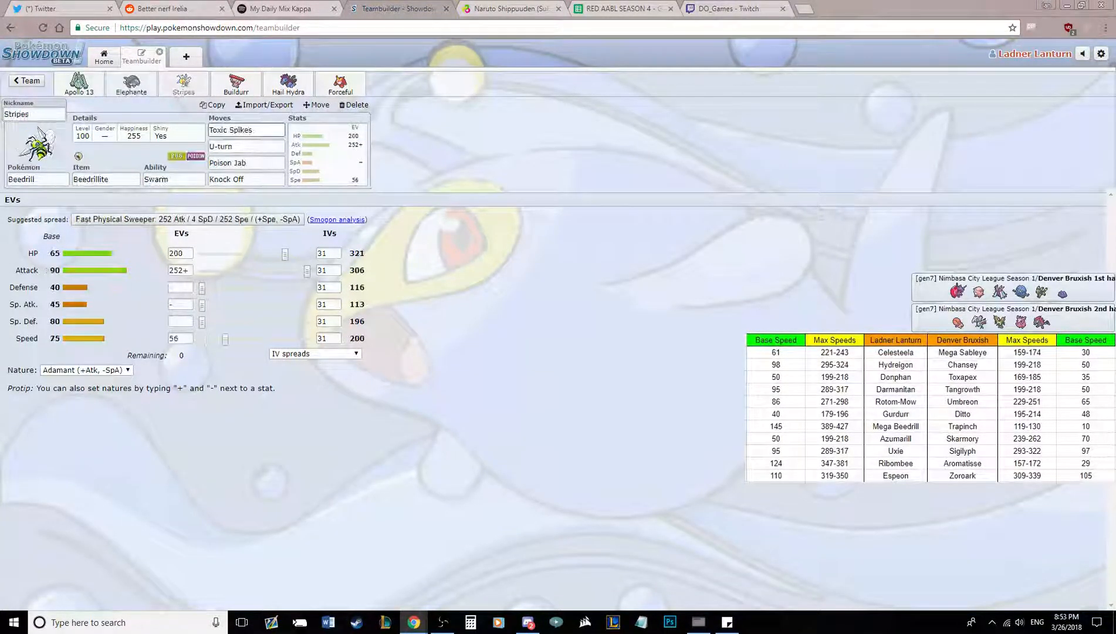
click(249, 83)
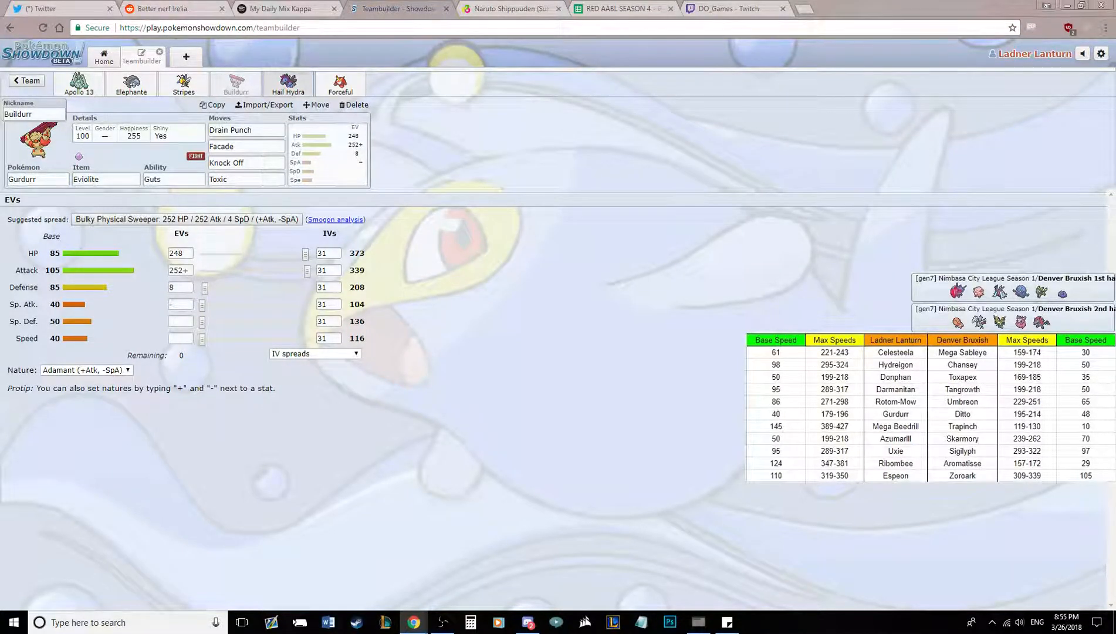
Review Hydreigon's Hail Hydra set, then open Darmanitan's Forceful set with Salac Berry.
click(287, 83)
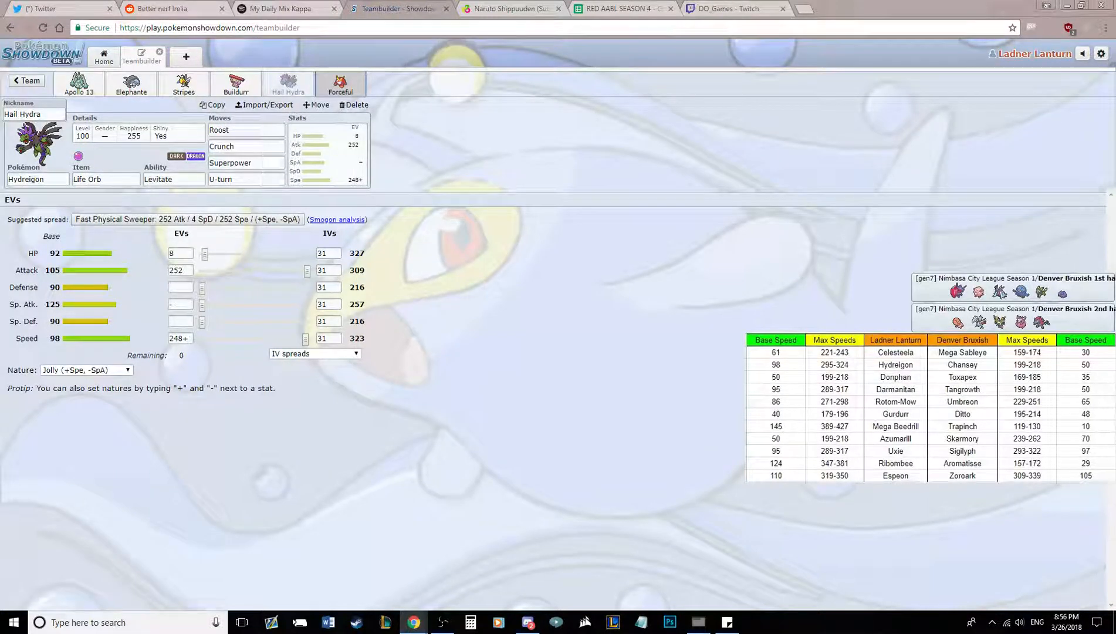
click(340, 82)
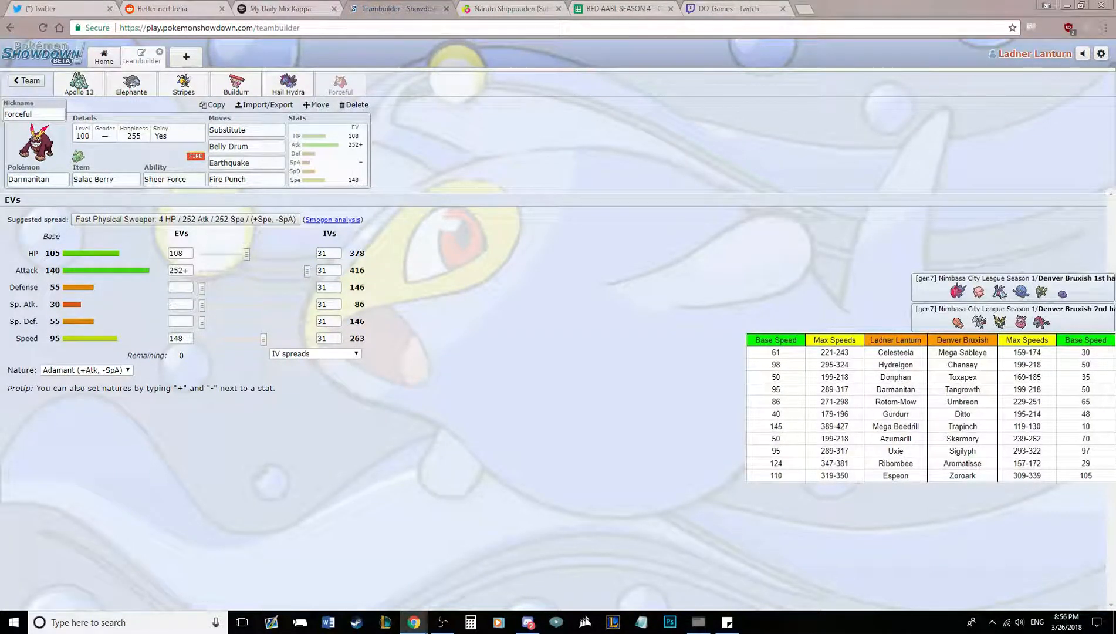